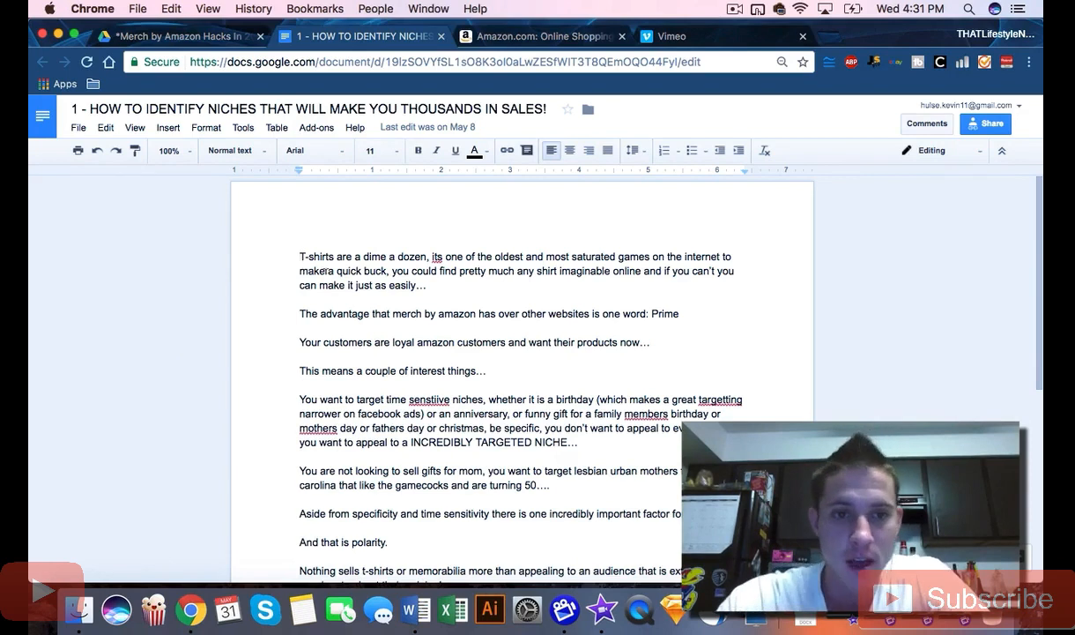
{"action": "scroll", "scroll_direction": "down", "scroll_amount": 3}
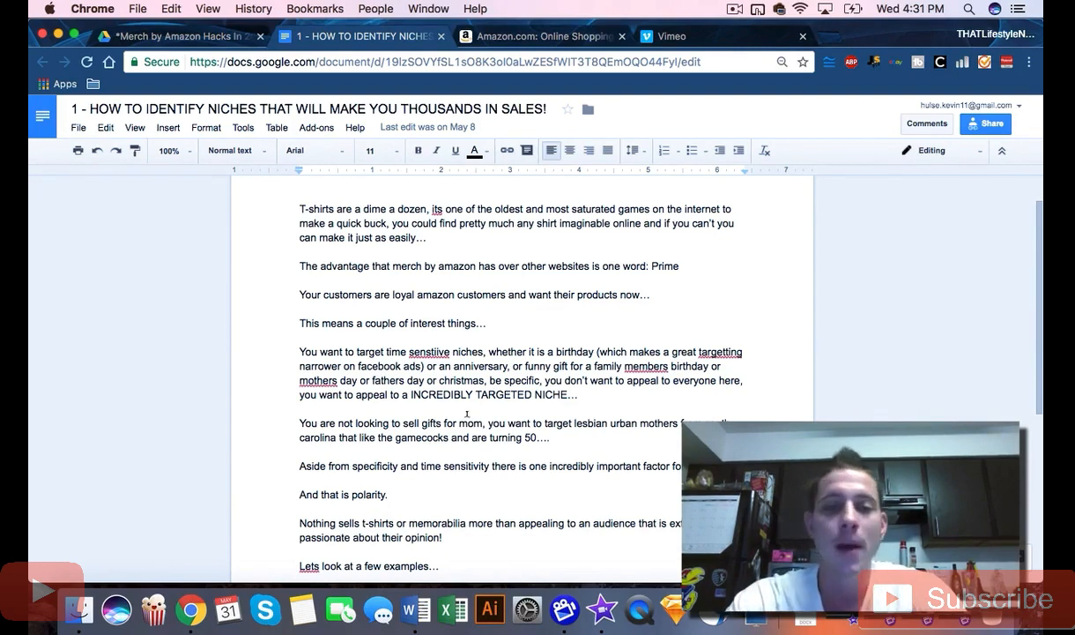
{"action": "scroll", "scroll_direction": "down", "scroll_amount": 3}
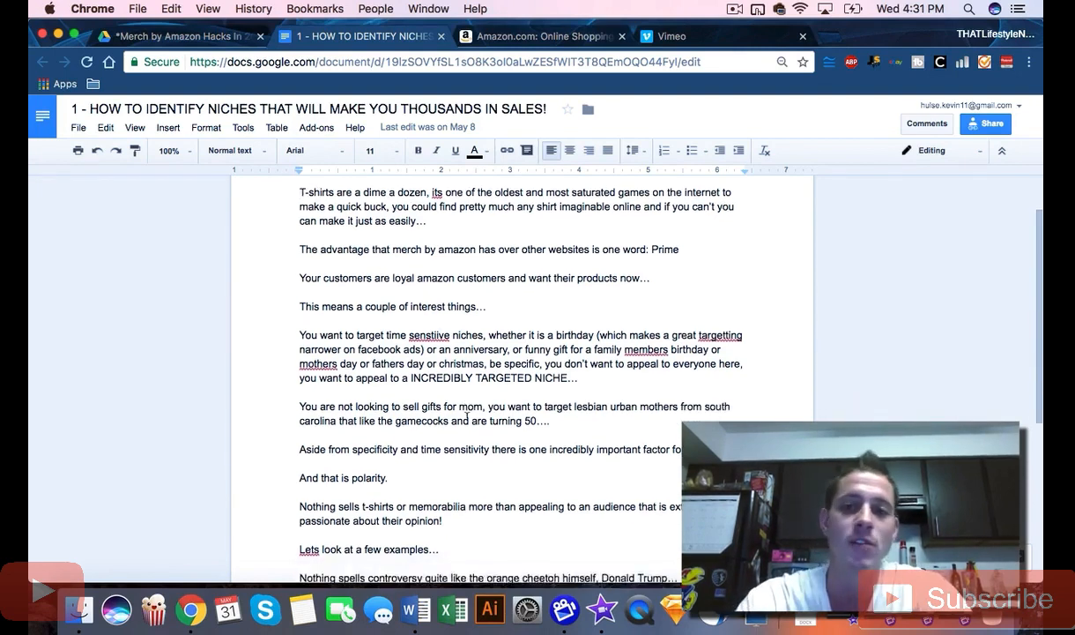
{"action": "scroll", "scroll_direction": "down", "scroll_amount": 3}
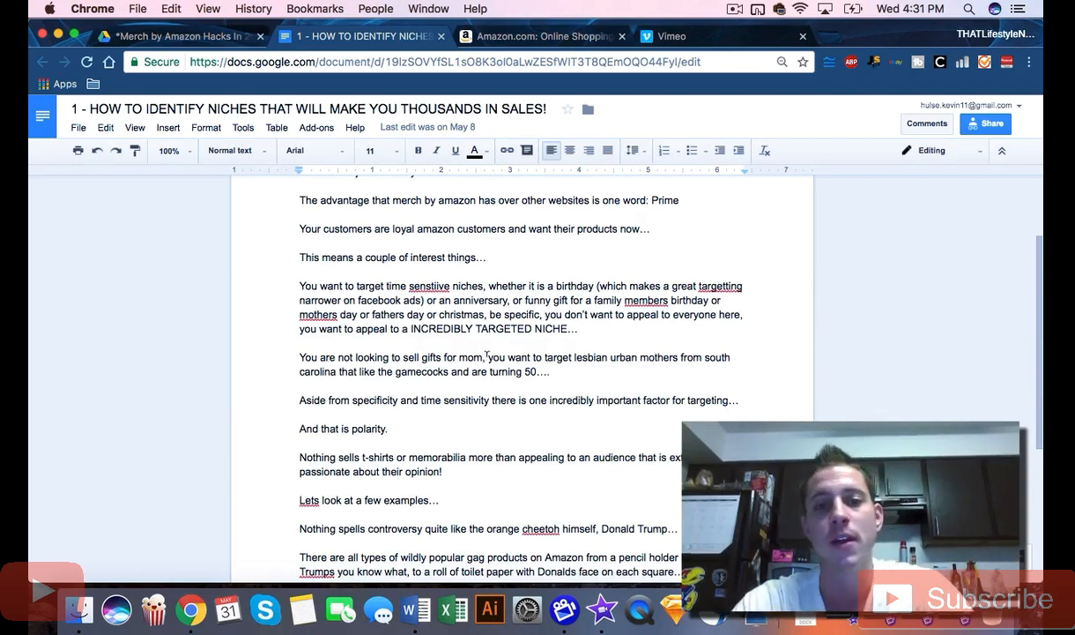
{"action": "scroll", "scroll_direction": "down", "scroll_amount": 3}
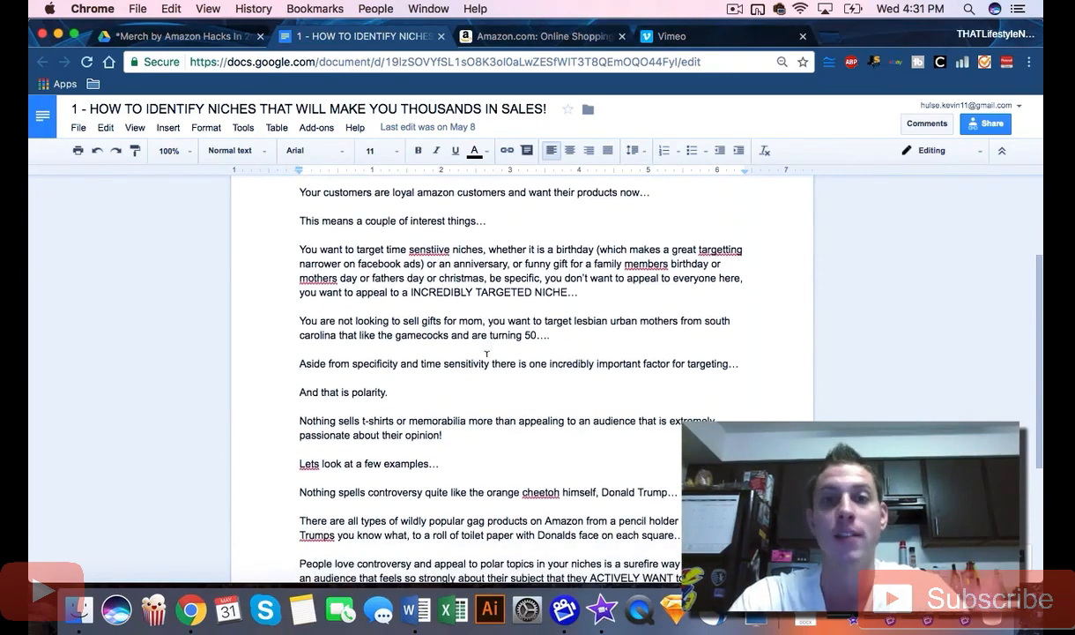
{"action": "scroll", "scroll_direction": "down", "scroll_amount": 3}
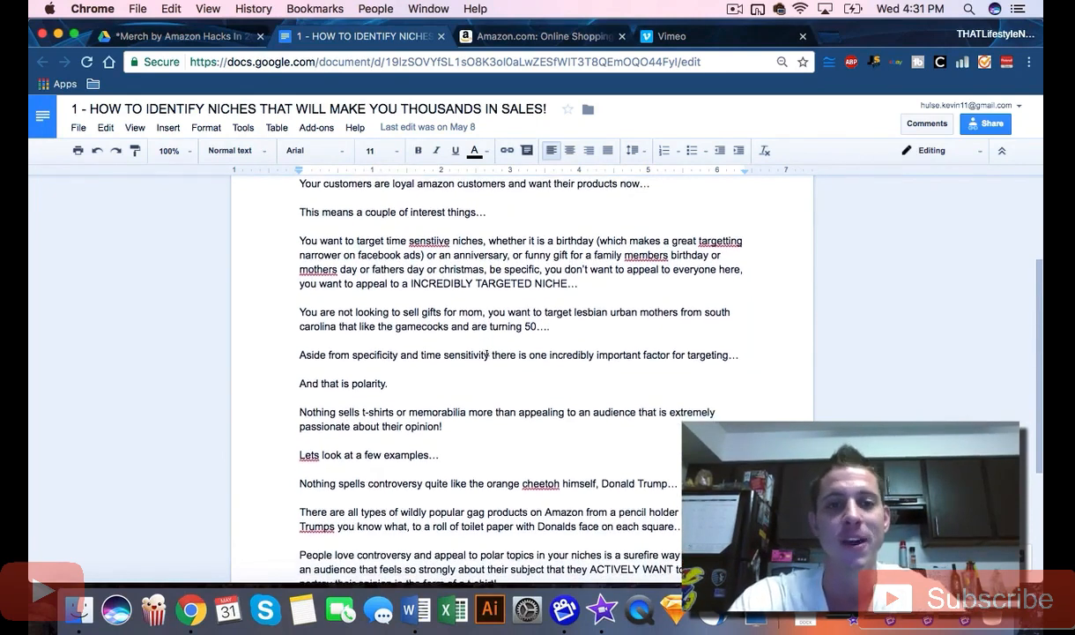
{"action": "scroll", "scroll_direction": "down", "scroll_amount": 3}
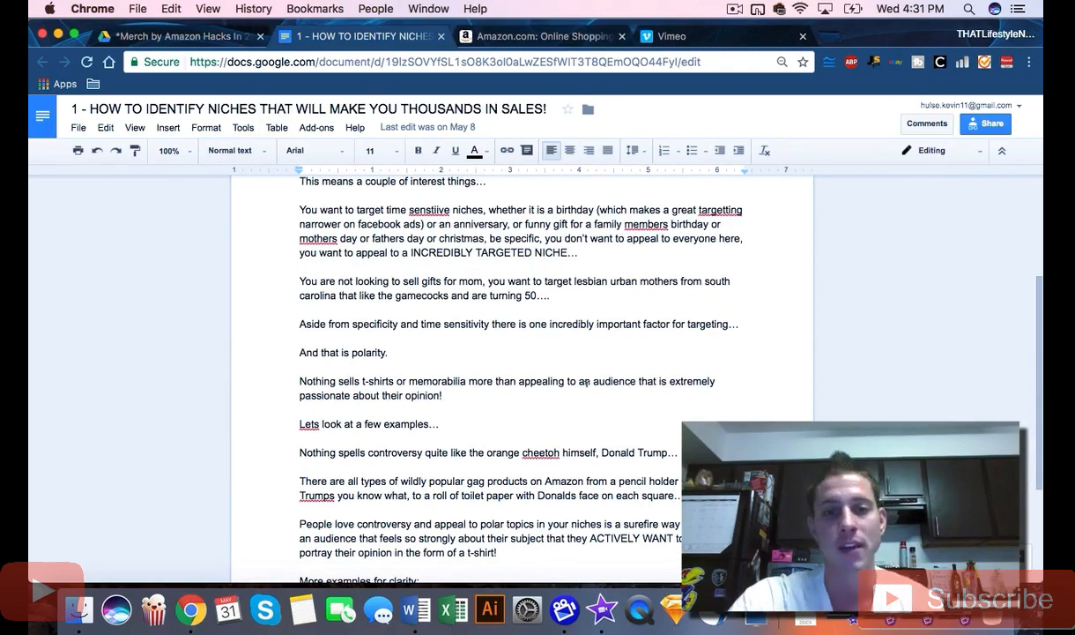
{"action": "scroll", "scroll_direction": "down", "scroll_amount": 3}
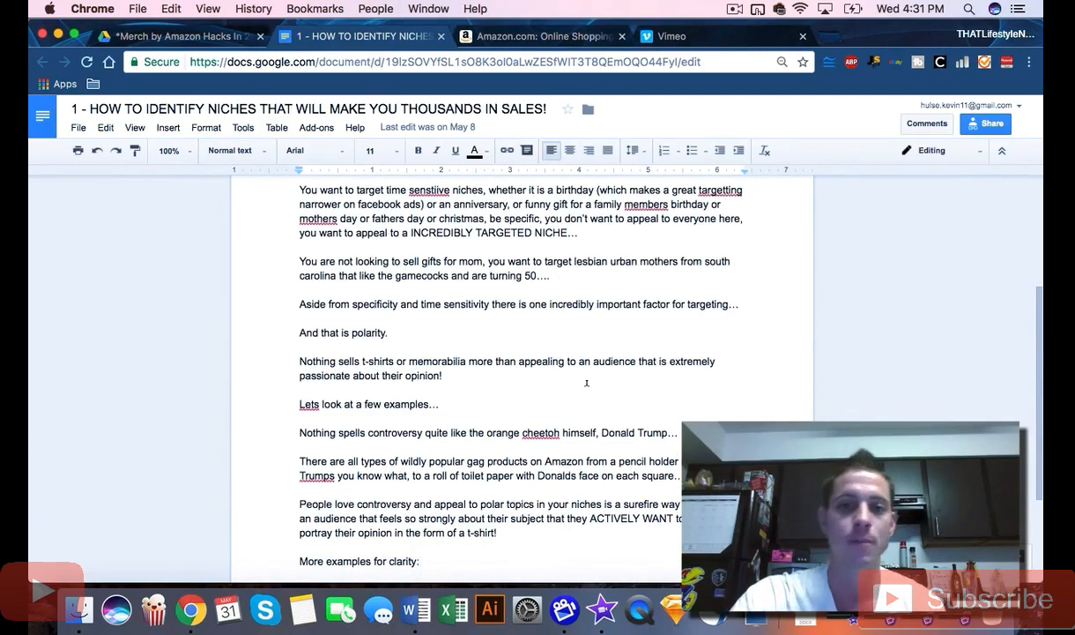
{"action": "mouse_move", "coordinate": [574, 413]}
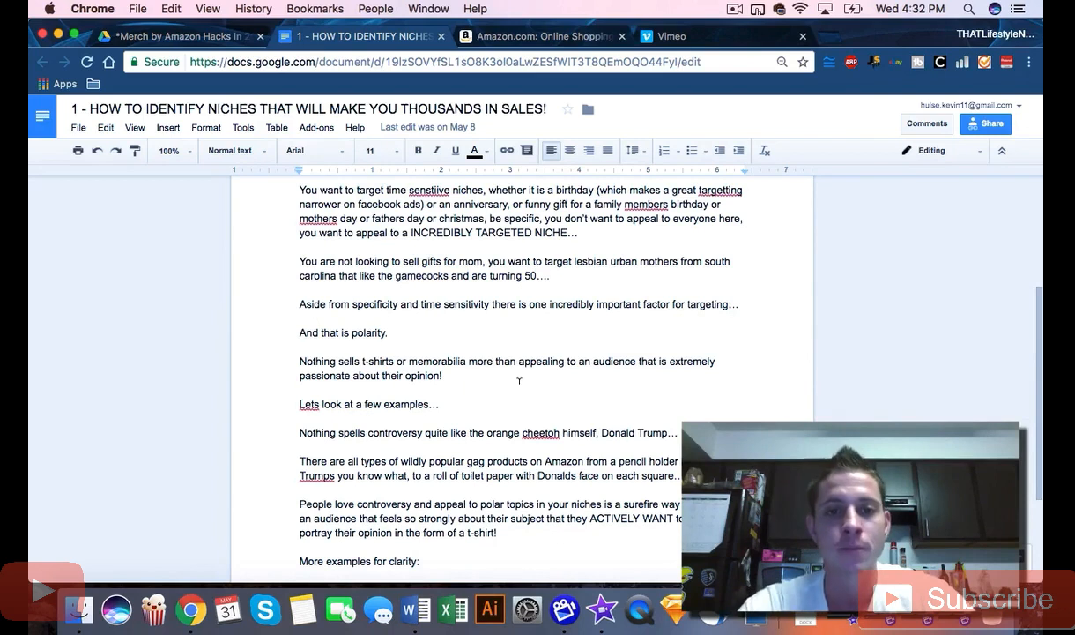
{"action": "scroll", "scroll_direction": "down", "scroll_amount": 3}
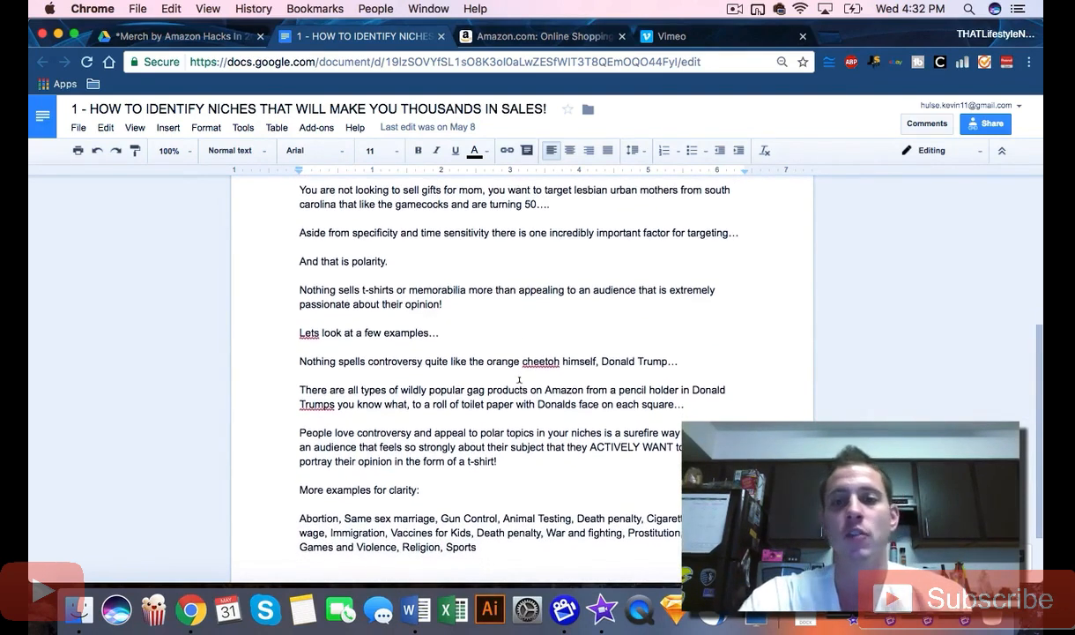
{"action": "scroll", "scroll_direction": "up", "scroll_amount": 3}
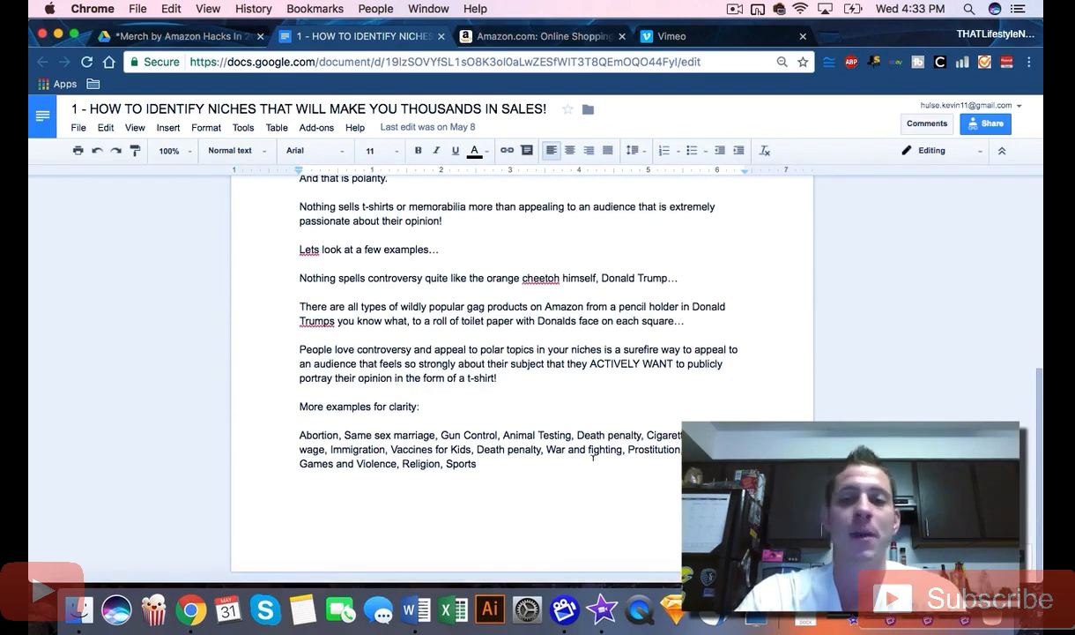
{"action": "scroll", "scroll_direction": "up", "scroll_amount": 3}
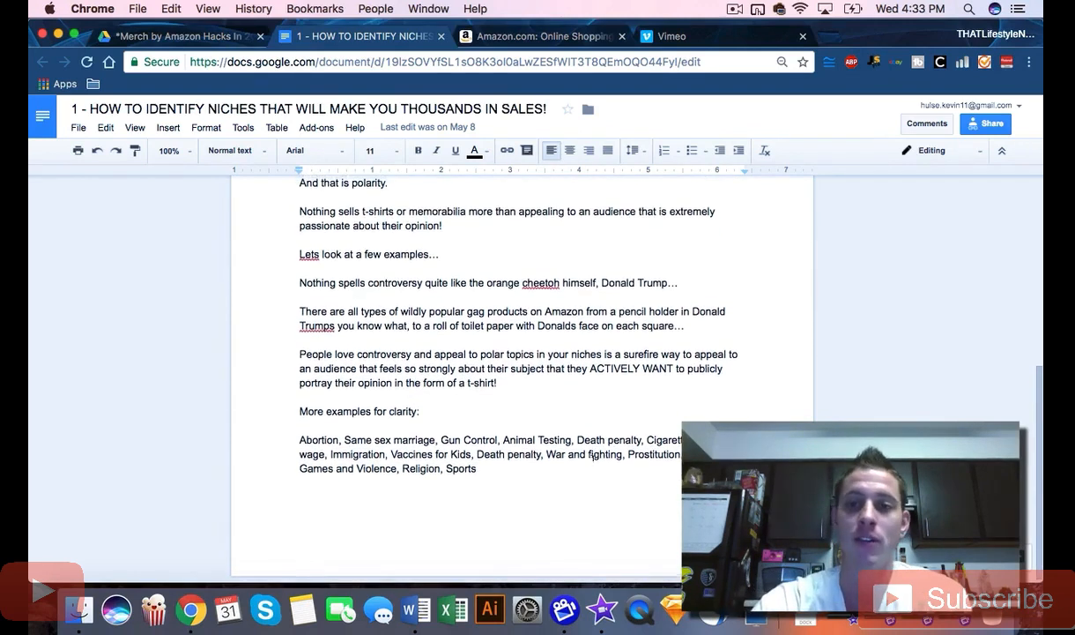